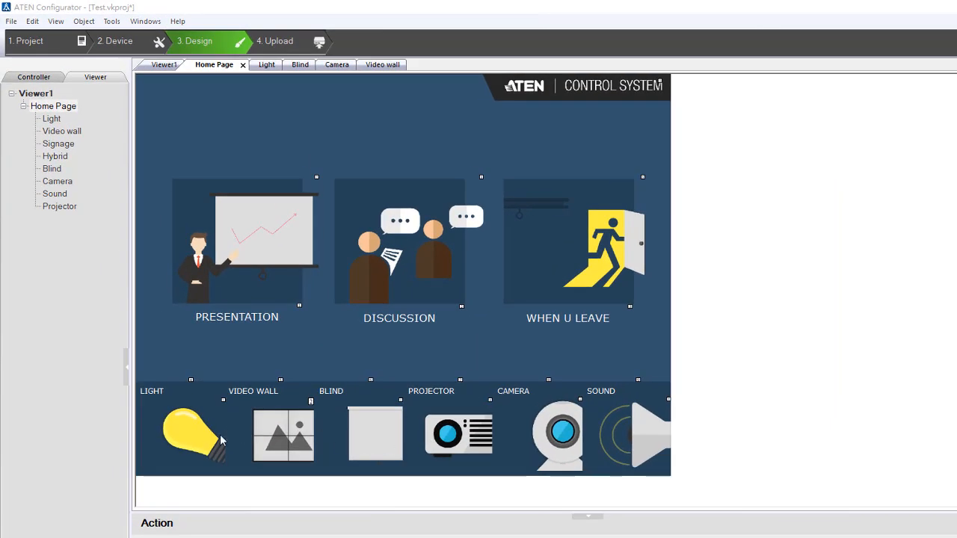
Review the Light page, then return to the Home Page to set up the Light button.
{"action": "left_click", "coordinate": [192, 435]}
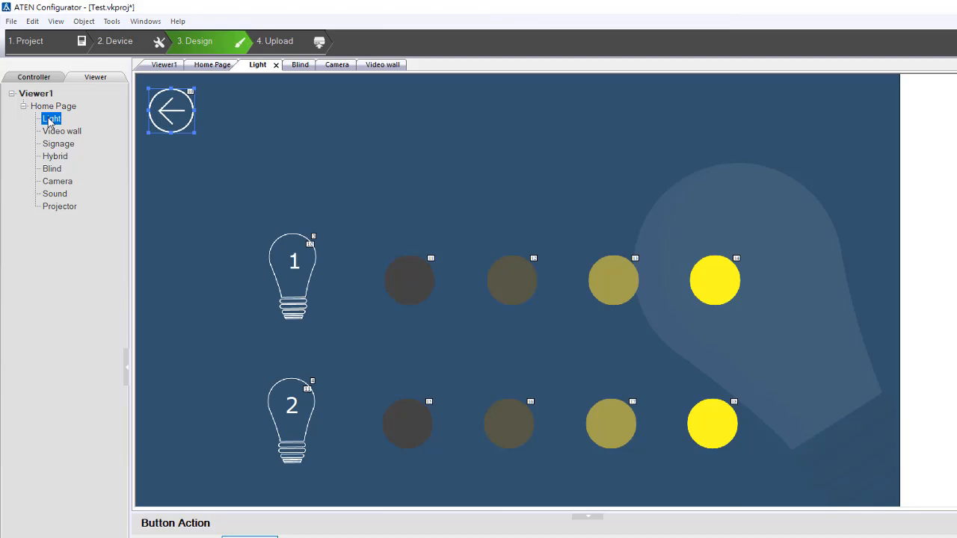
{"action": "left_click", "coordinate": [54, 105]}
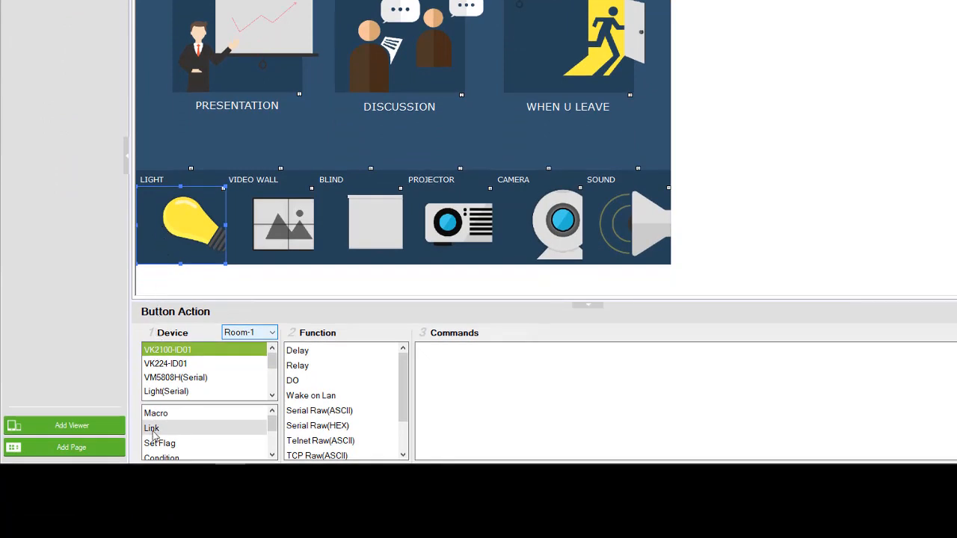
Set the Light button's action to Link targeting the Light page.
{"action": "left_click", "coordinate": [153, 427]}
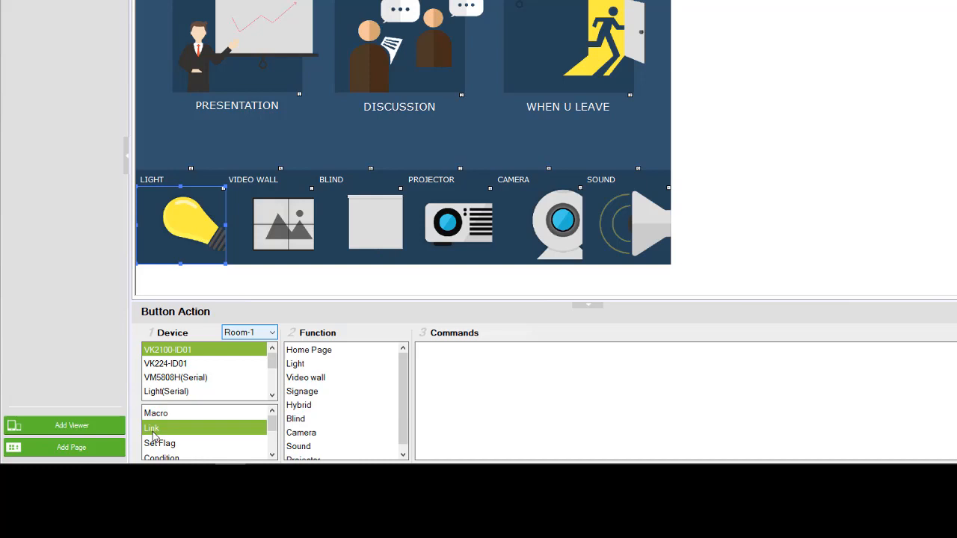
{"action": "mouse_move", "coordinate": [328, 377]}
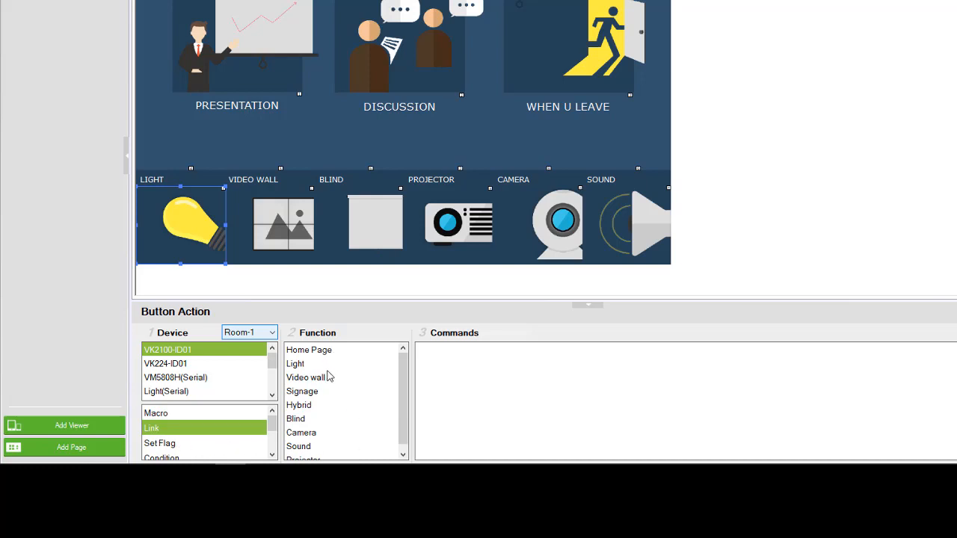
{"action": "mouse_move", "coordinate": [317, 461]}
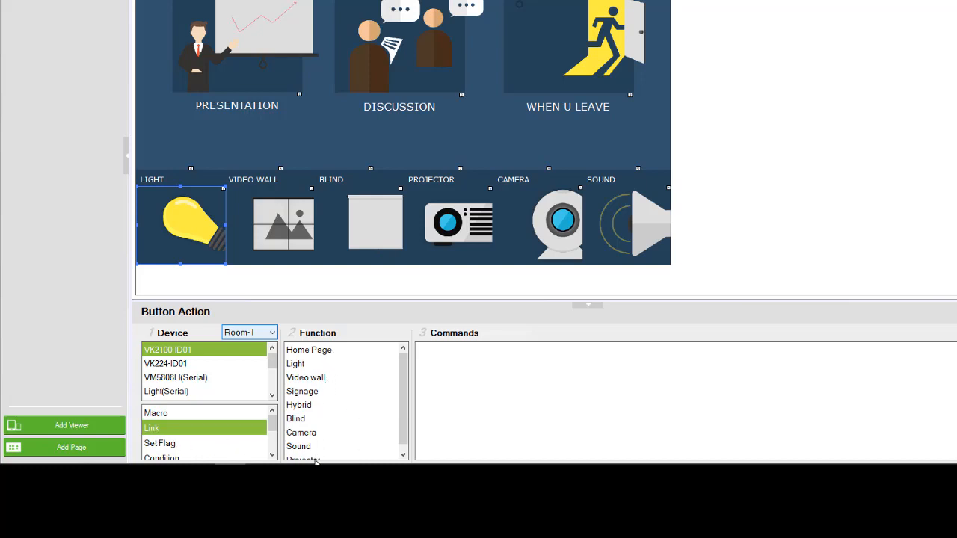
{"action": "scroll", "scroll_direction": "down", "scroll_amount": 3}
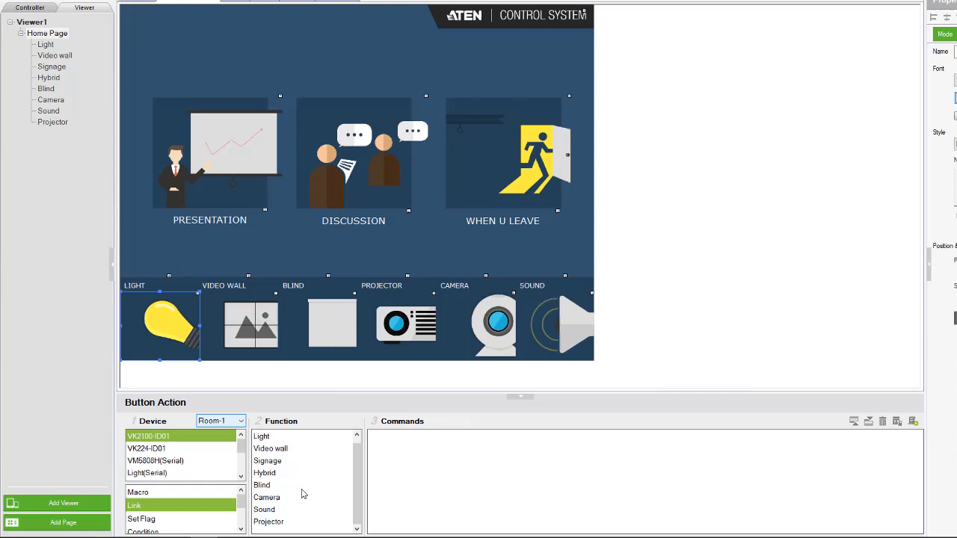
{"action": "mouse_move", "coordinate": [167, 397]}
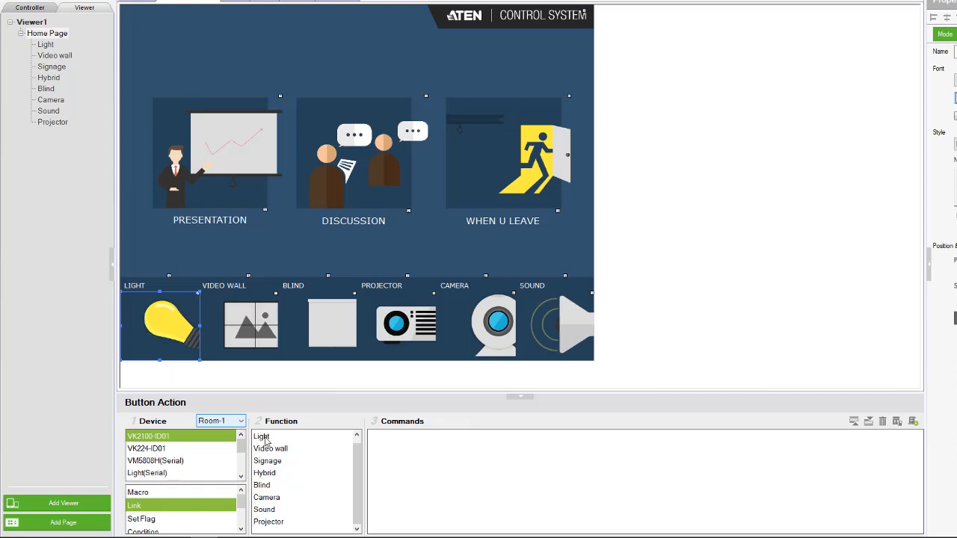
{"action": "left_click", "coordinate": [262, 436]}
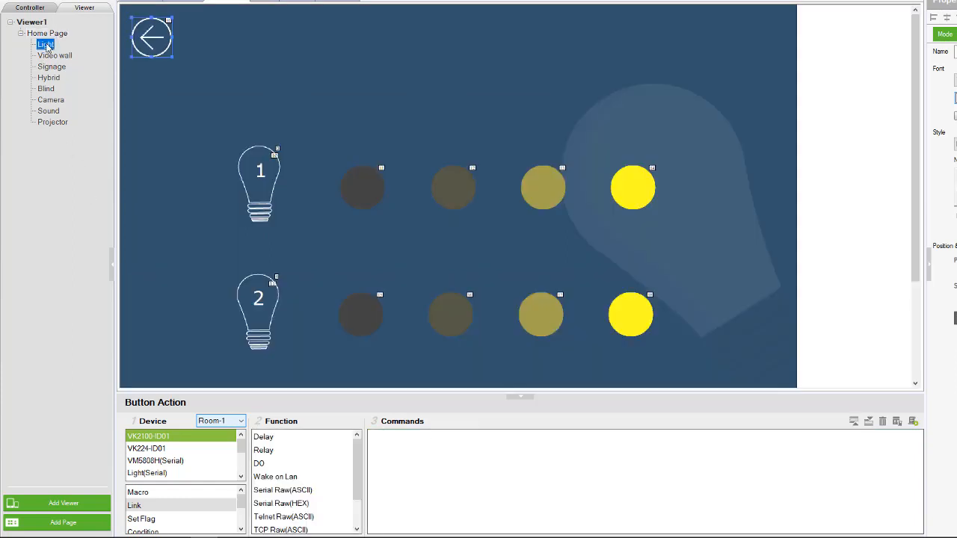
Set the Light page's back-arrow button to Link targeting the Home Page.
{"action": "left_click", "coordinate": [45, 45]}
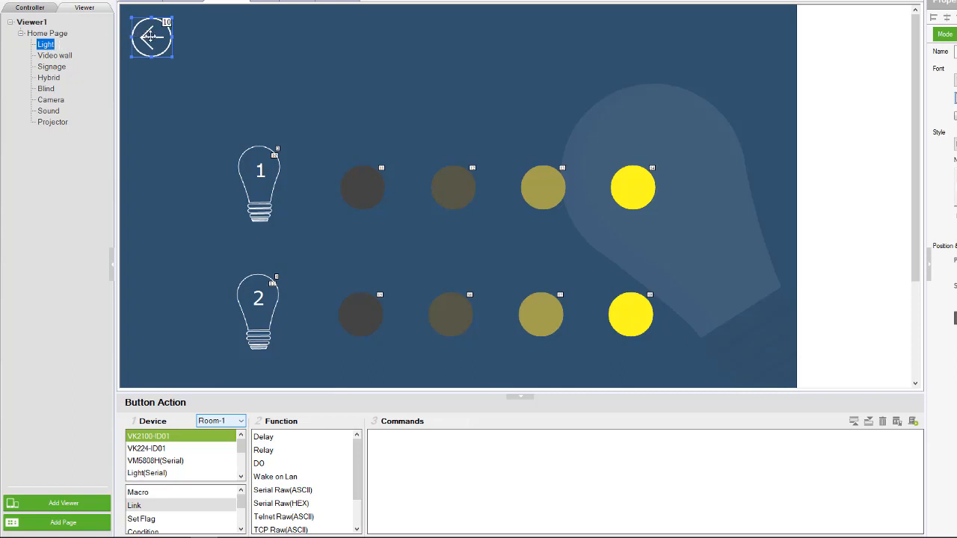
{"action": "scroll", "scroll_direction": "down", "scroll_amount": 3}
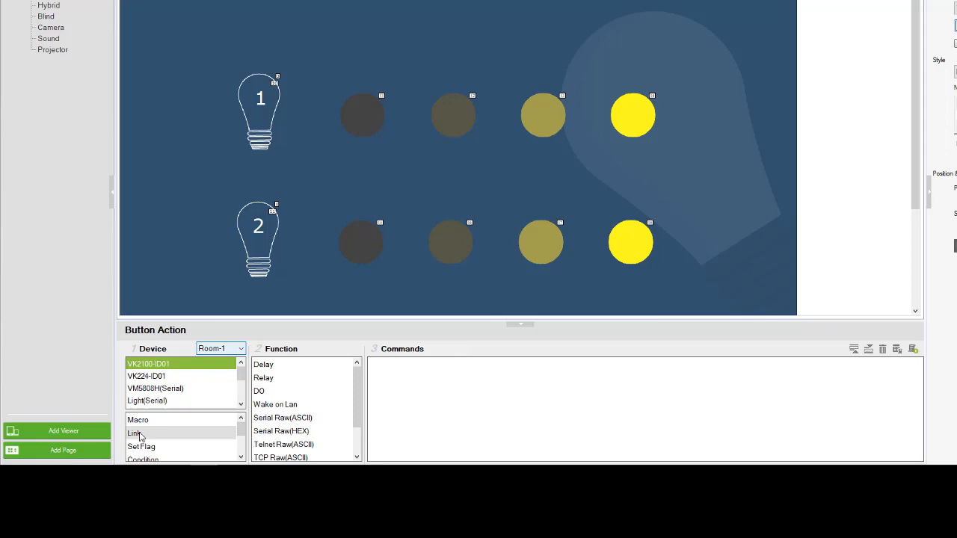
{"action": "left_click", "coordinate": [134, 434]}
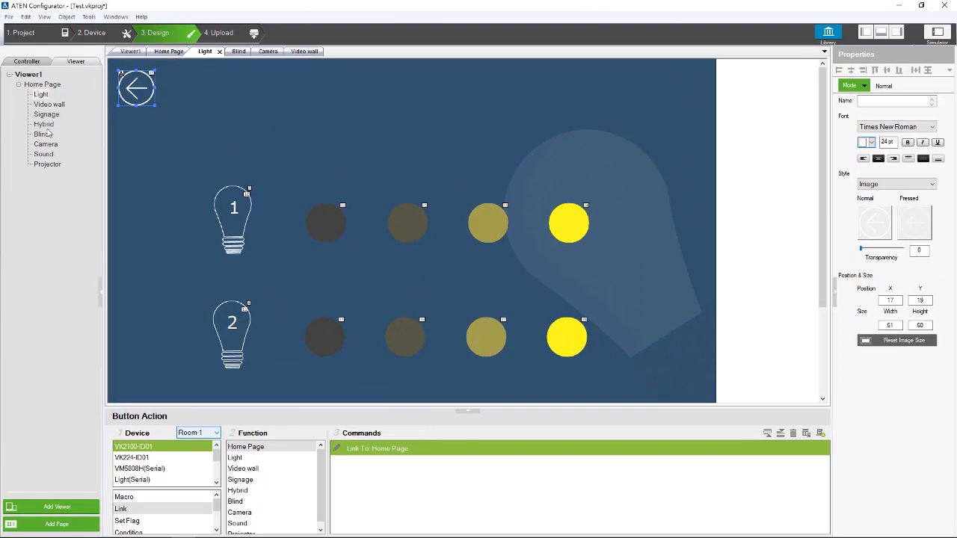
{"action": "left_click", "coordinate": [42, 84]}
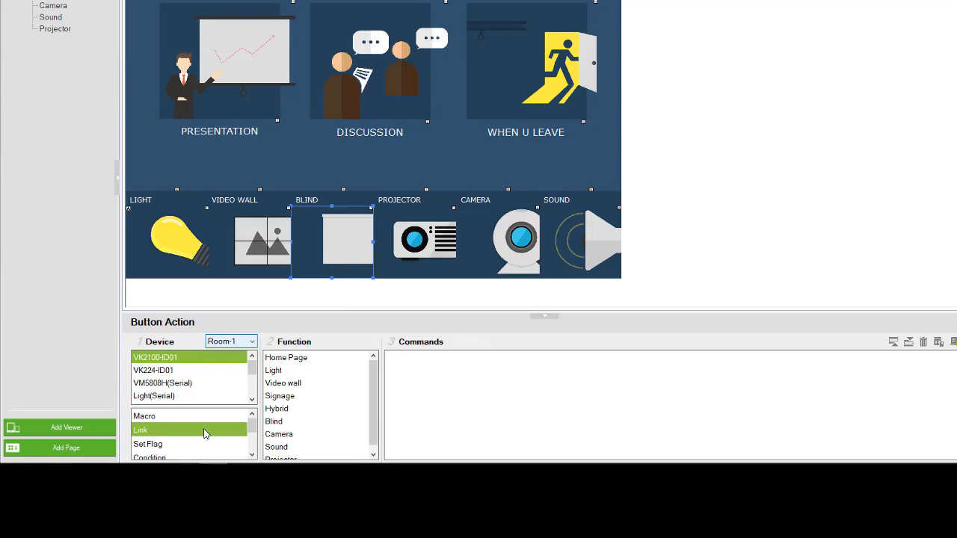
Link the Blind button to the Blind page and give its back button a Link action.
{"action": "left_click", "coordinate": [273, 421]}
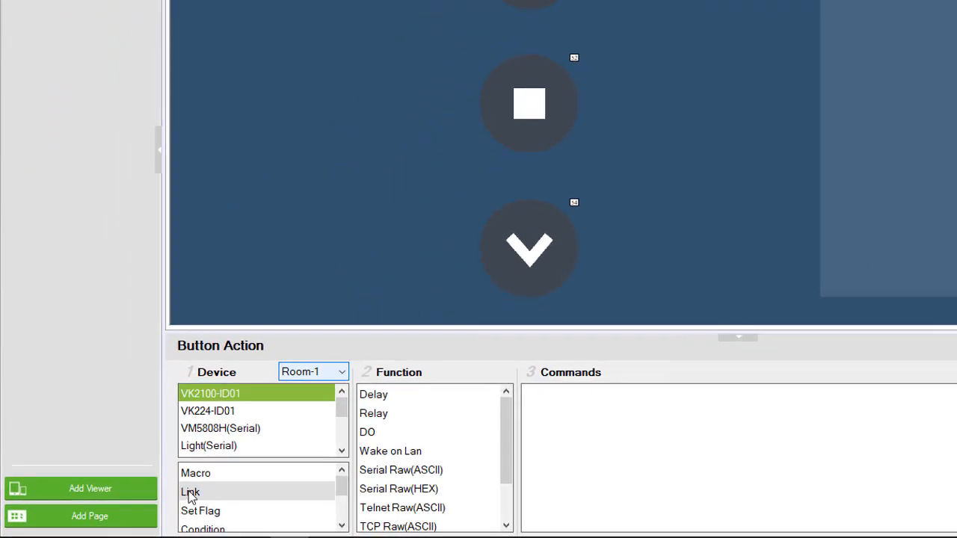
{"action": "left_click", "coordinate": [192, 490]}
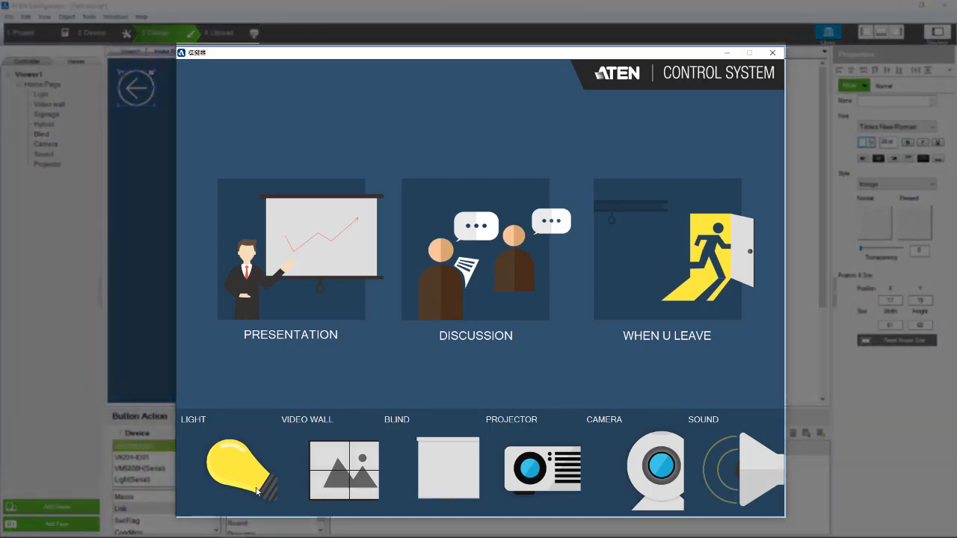
In the simulator, confirm LIGHT opens the Light page and the back arrow returns home.
{"action": "left_click", "coordinate": [240, 471]}
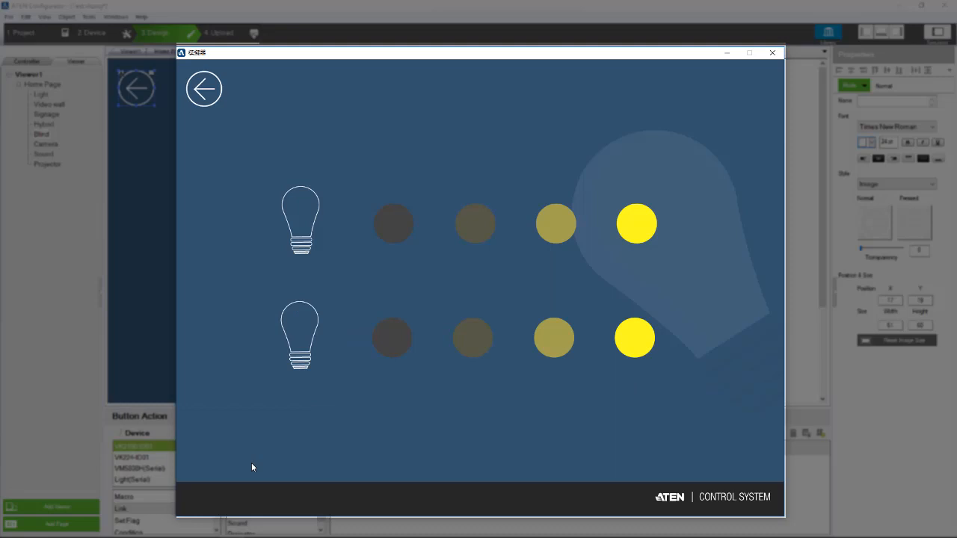
{"action": "mouse_move", "coordinate": [251, 455]}
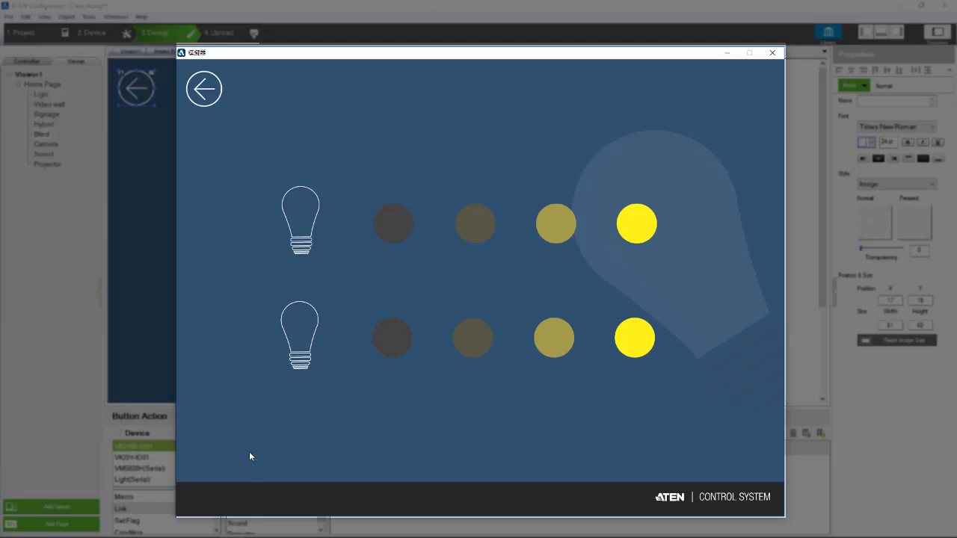
{"action": "mouse_move", "coordinate": [215, 175]}
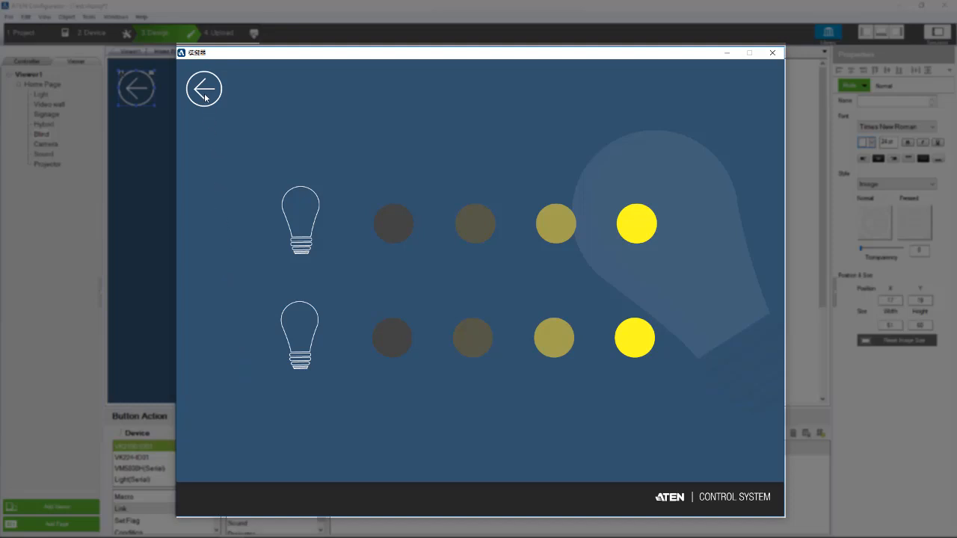
{"action": "left_click", "coordinate": [204, 88]}
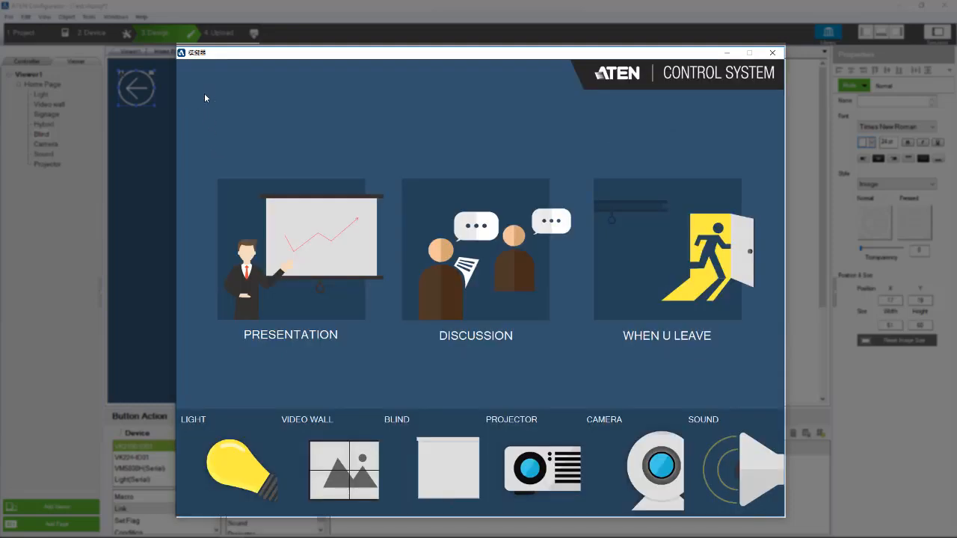
{"action": "mouse_move", "coordinate": [407, 410]}
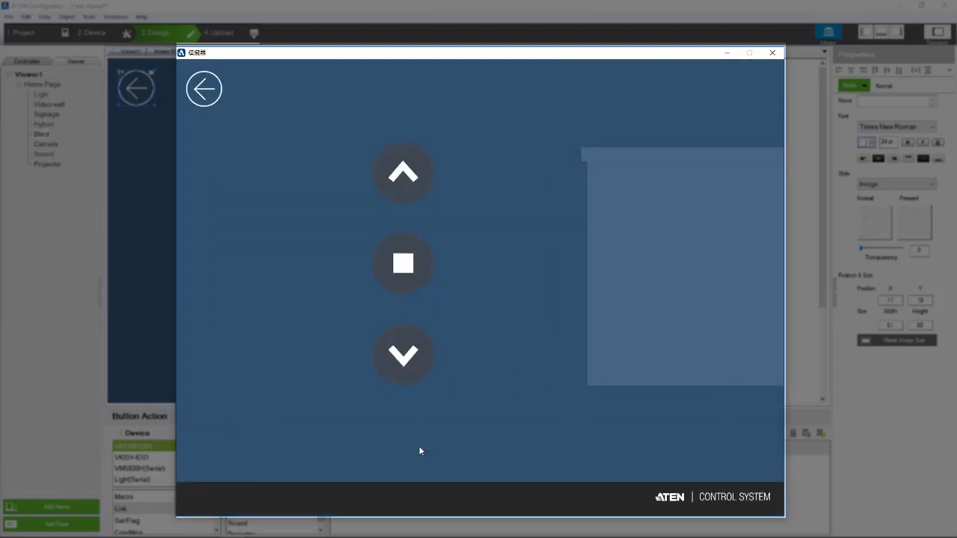
{"action": "mouse_move", "coordinate": [247, 188]}
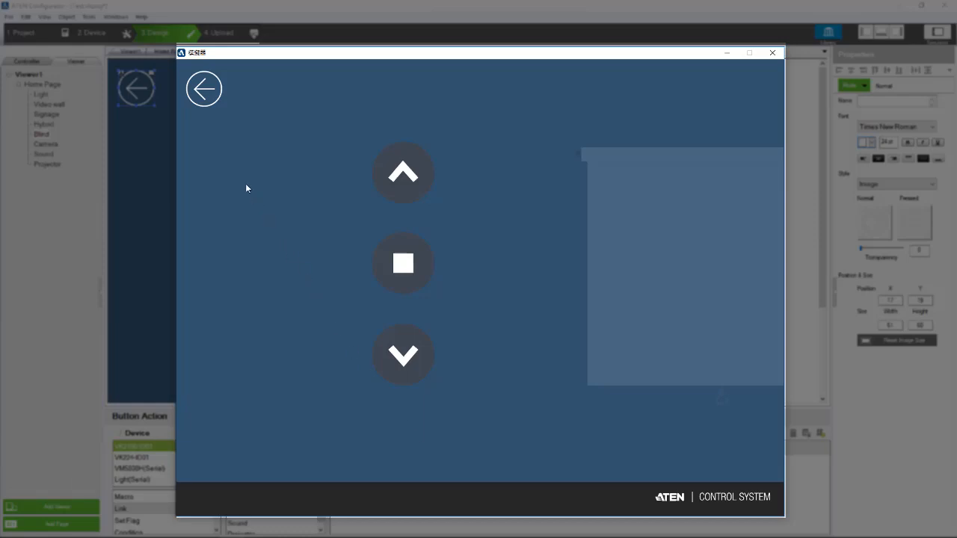
{"action": "mouse_move", "coordinate": [255, 165]}
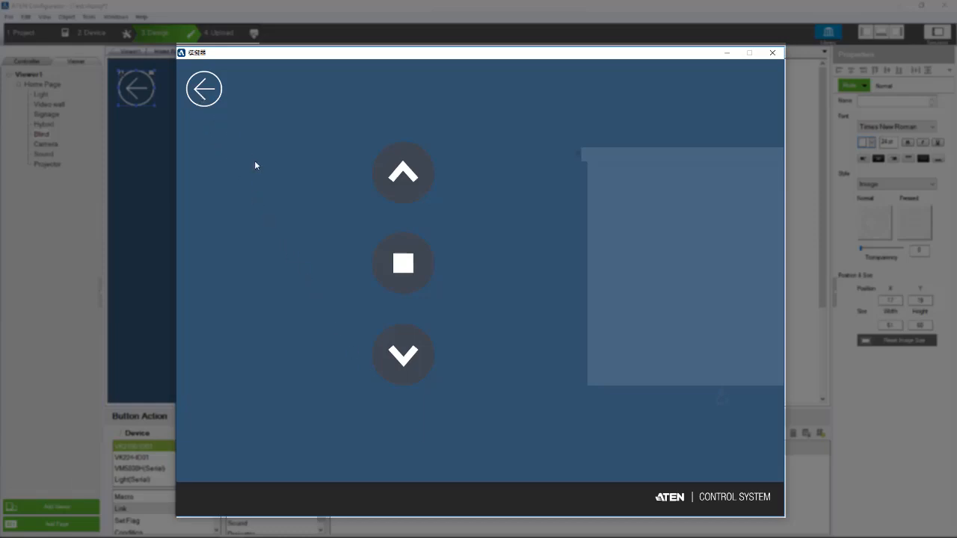
{"action": "mouse_move", "coordinate": [326, 257]}
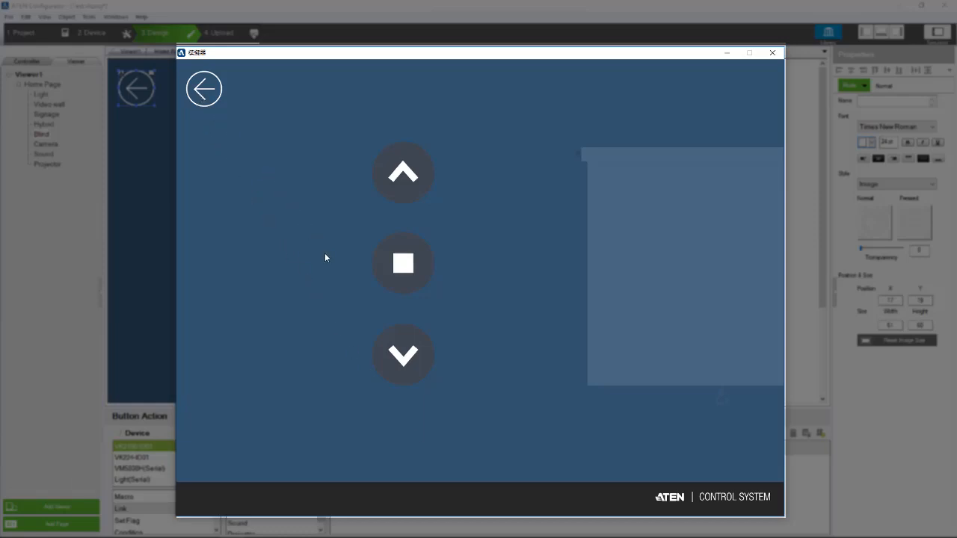
{"action": "mouse_move", "coordinate": [357, 259]}
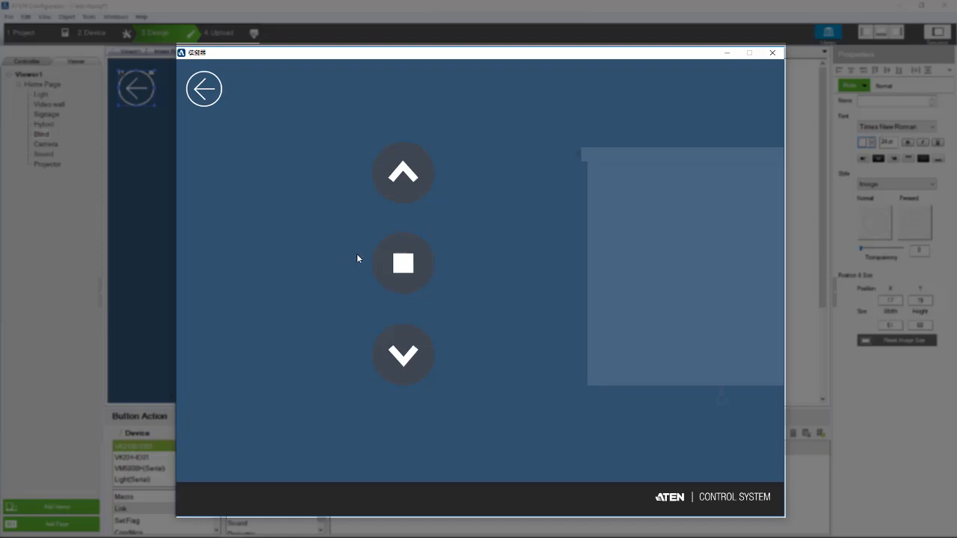
{"action": "mouse_move", "coordinate": [409, 225]}
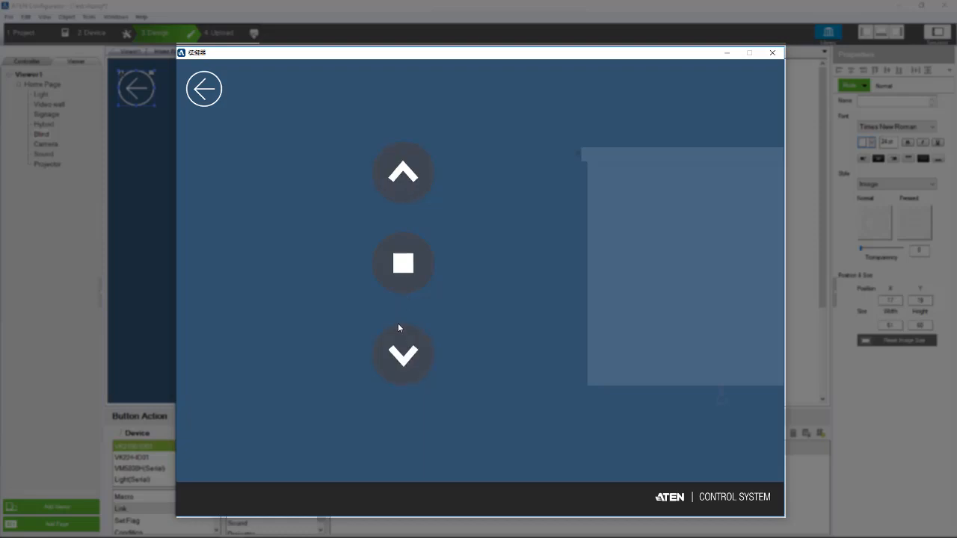
{"action": "mouse_move", "coordinate": [394, 318]}
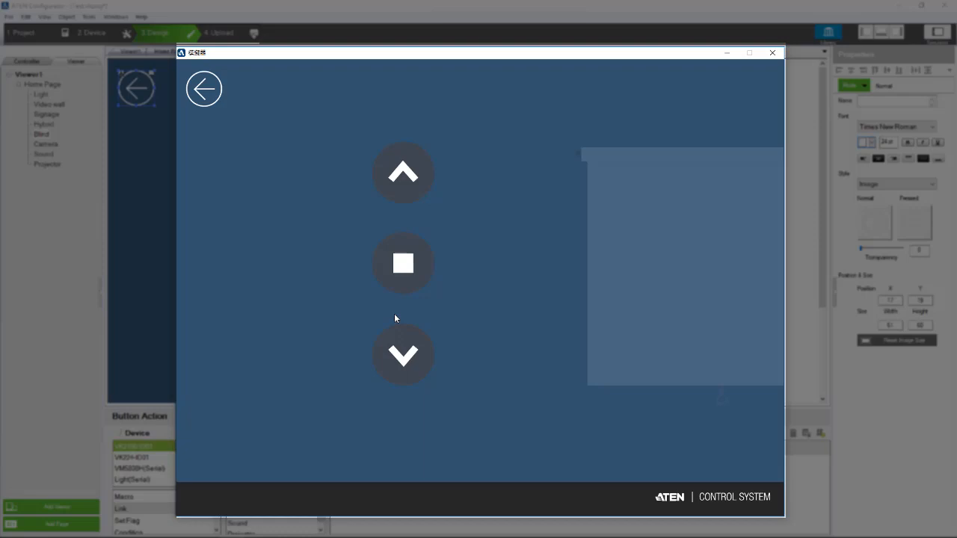
{"action": "mouse_move", "coordinate": [375, 287]}
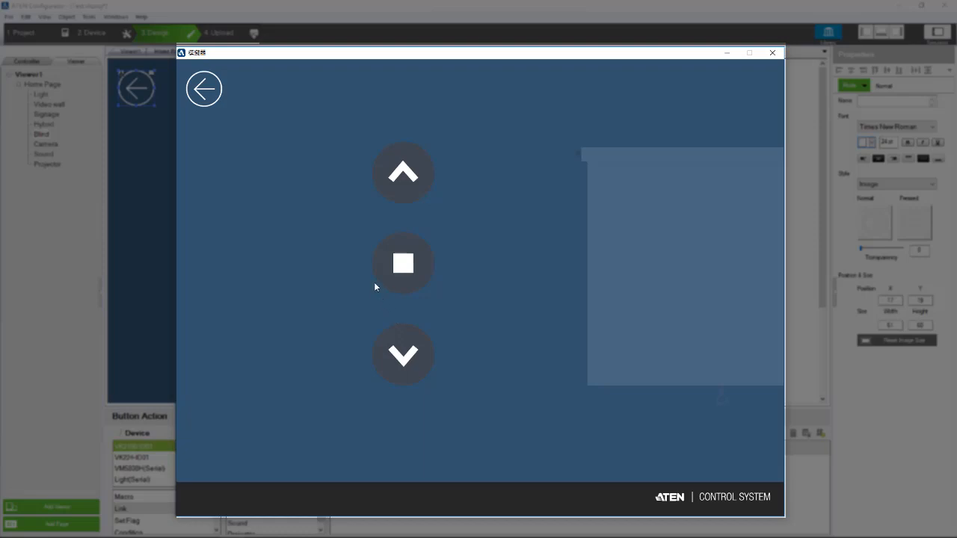
{"action": "mouse_move", "coordinate": [242, 147]}
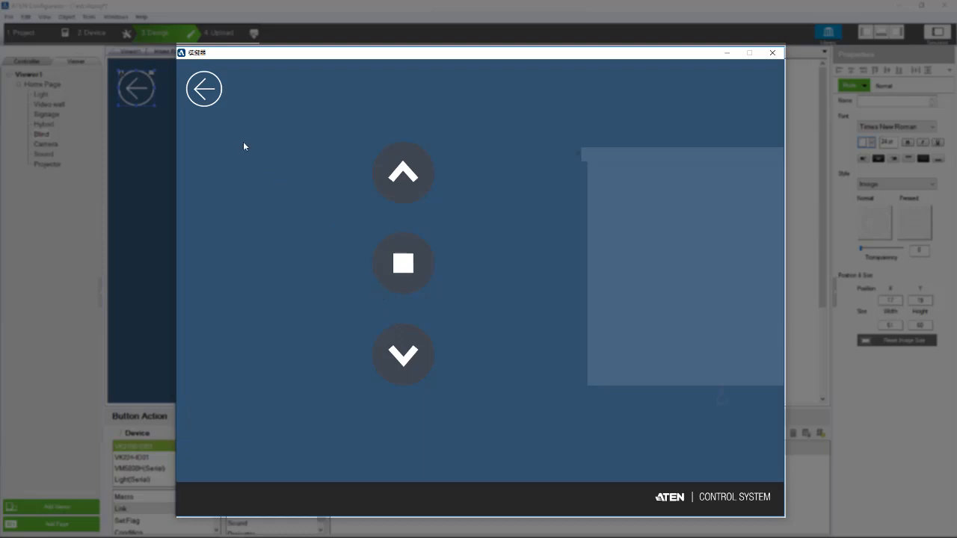